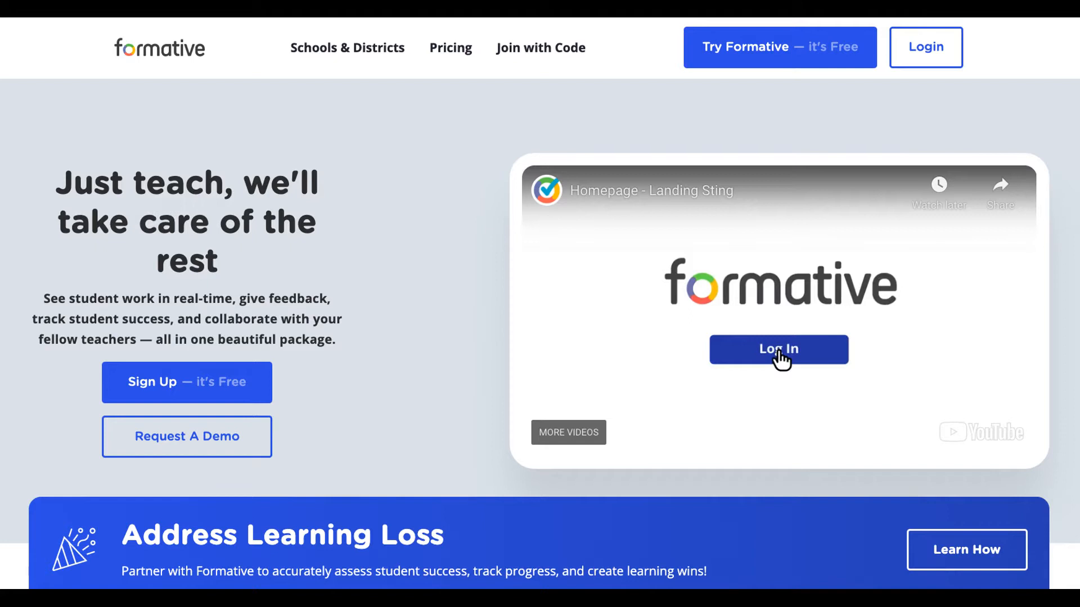
Step: Open the ELA course's Great Gatsby Ch 7 assignment and launch its embedded Formative
{"action": "left_click", "coordinate": [778, 349]}
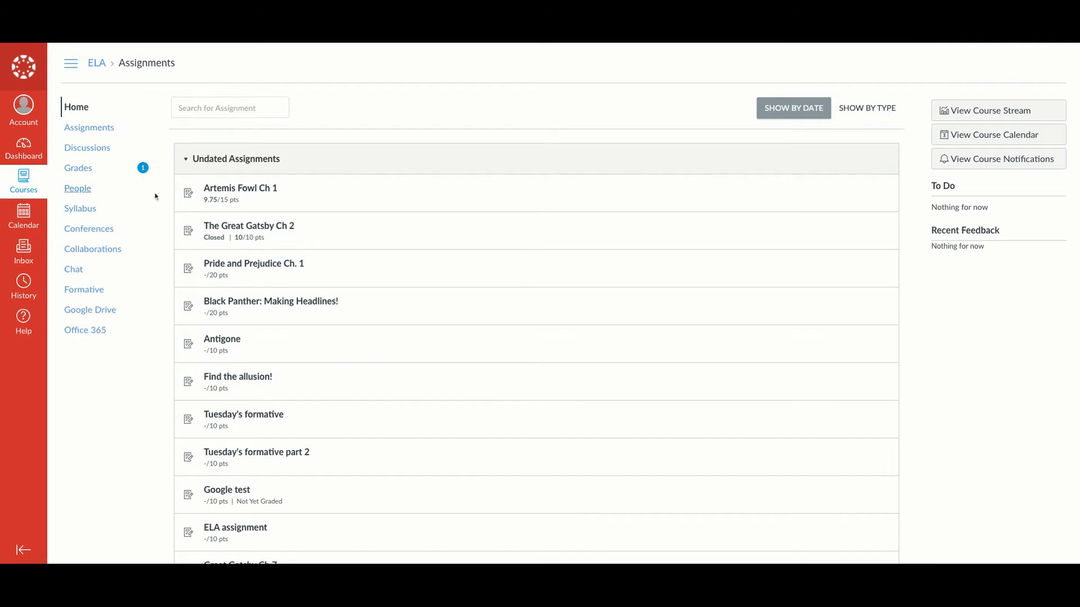
{"action": "scroll", "scroll_direction": "down", "scroll_amount": 3}
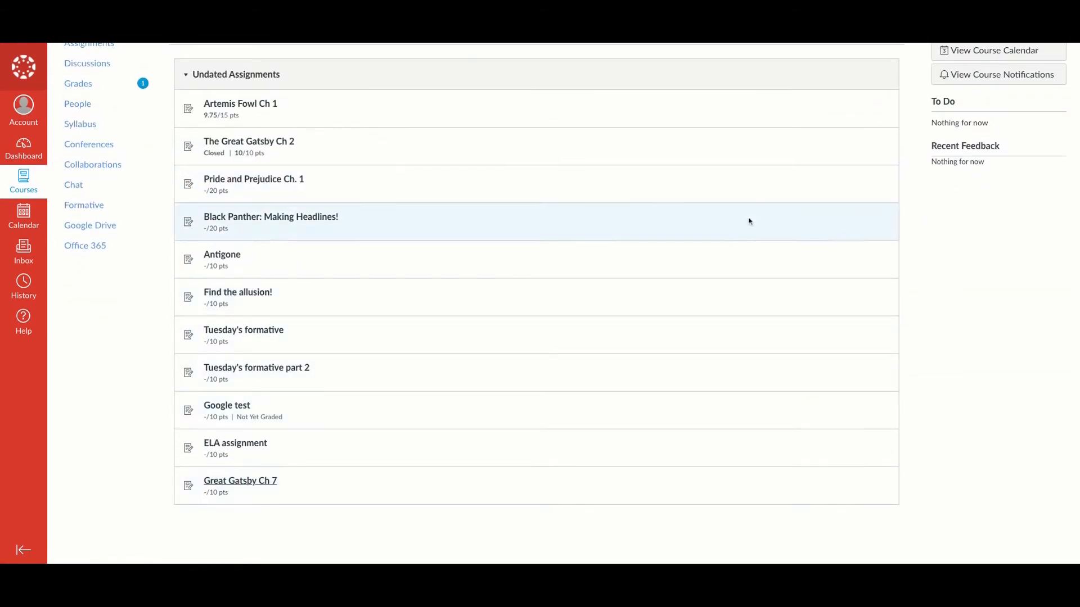
{"action": "left_click", "coordinate": [240, 480]}
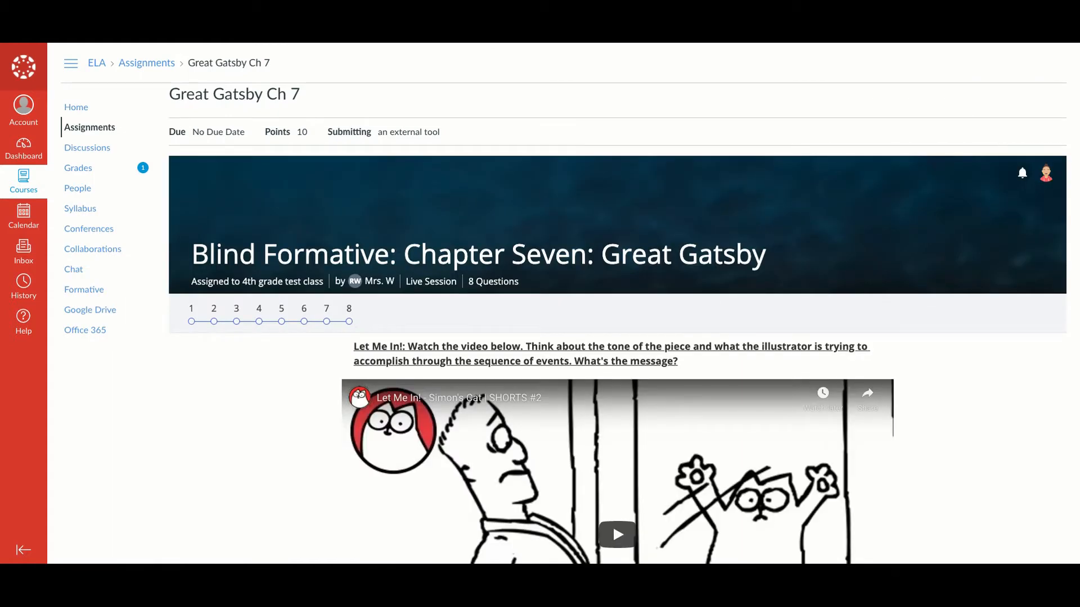
{"action": "scroll", "scroll_direction": "down", "scroll_amount": 3}
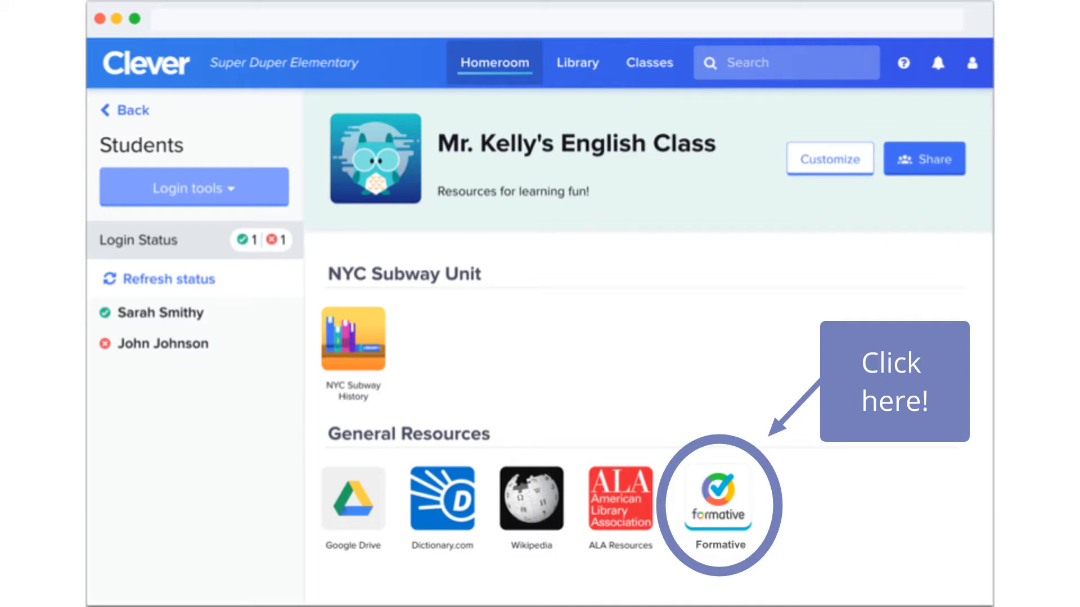
{"action": "left_click", "coordinate": [720, 503]}
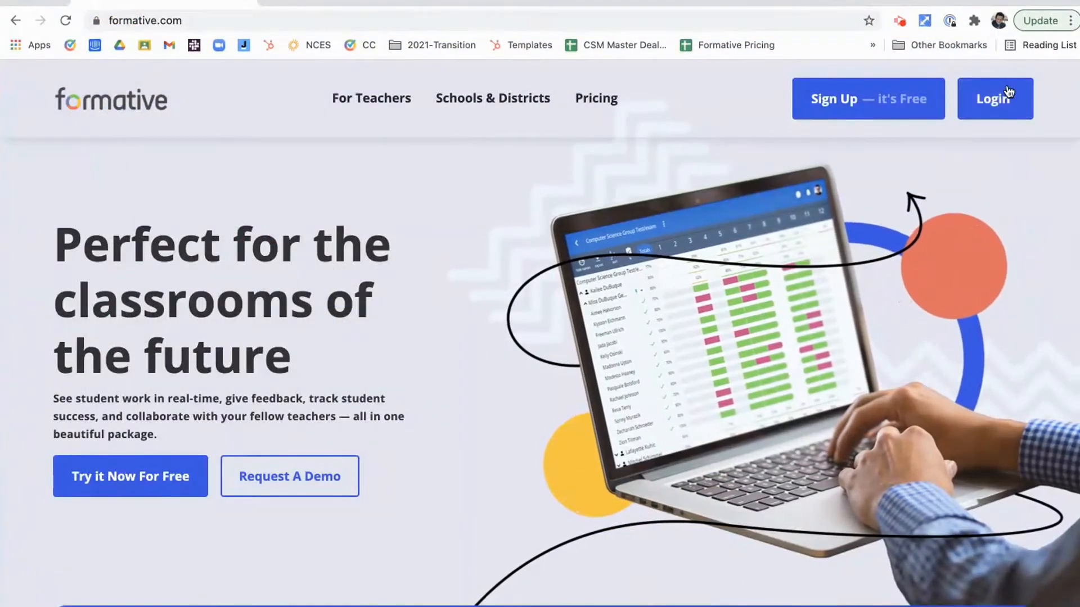
Step: Log in to Formative with the student's username and password
{"action": "left_click", "coordinate": [995, 98]}
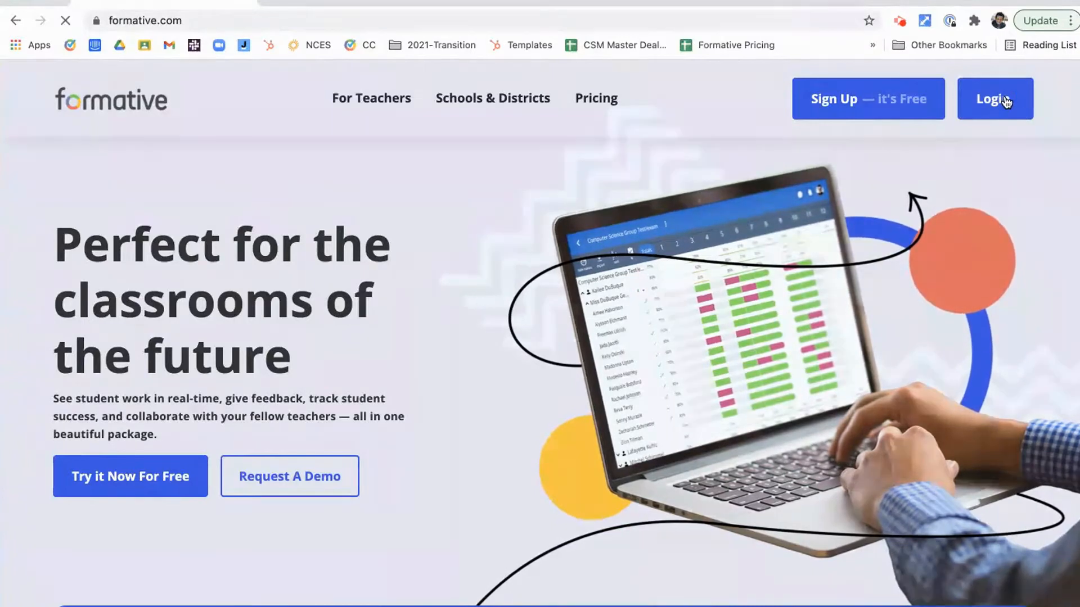
{"action": "left_click", "coordinate": [993, 99]}
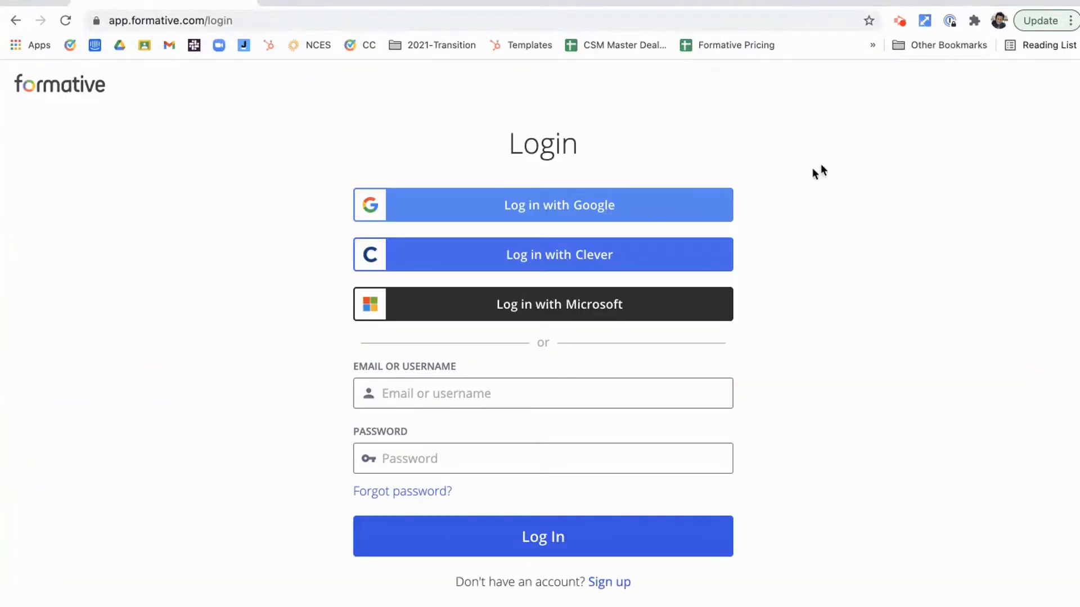
{"action": "mouse_move", "coordinate": [693, 307]}
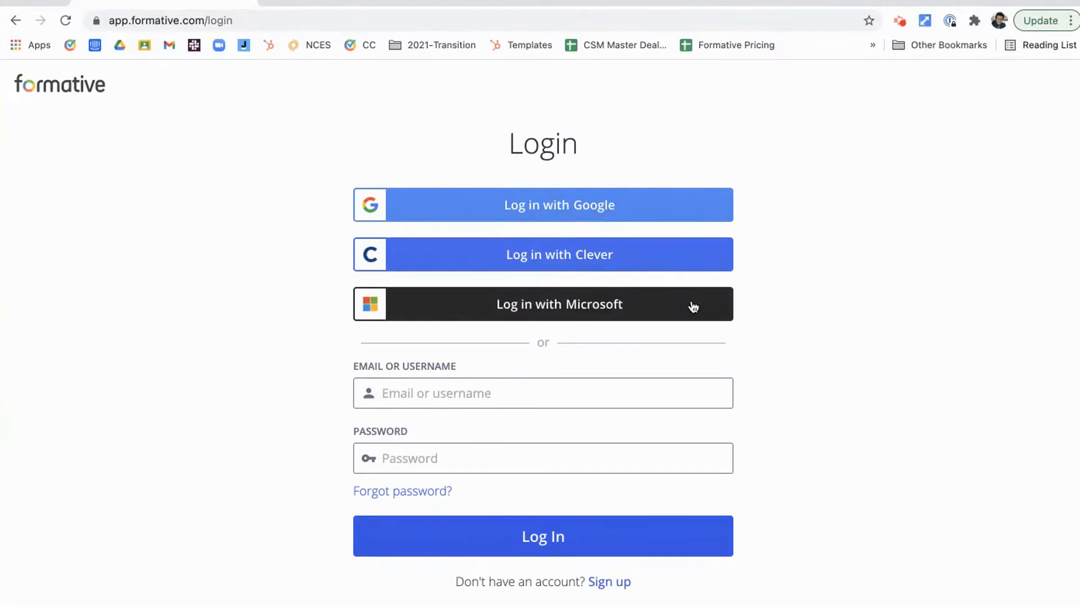
{"action": "mouse_move", "coordinate": [769, 454]}
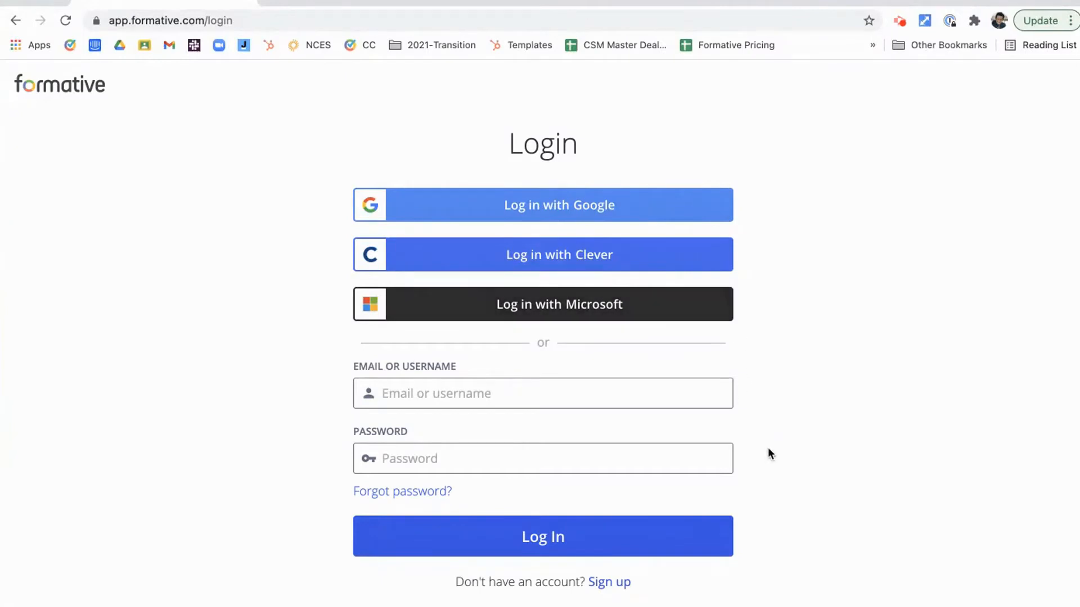
{"action": "mouse_move", "coordinate": [735, 474]}
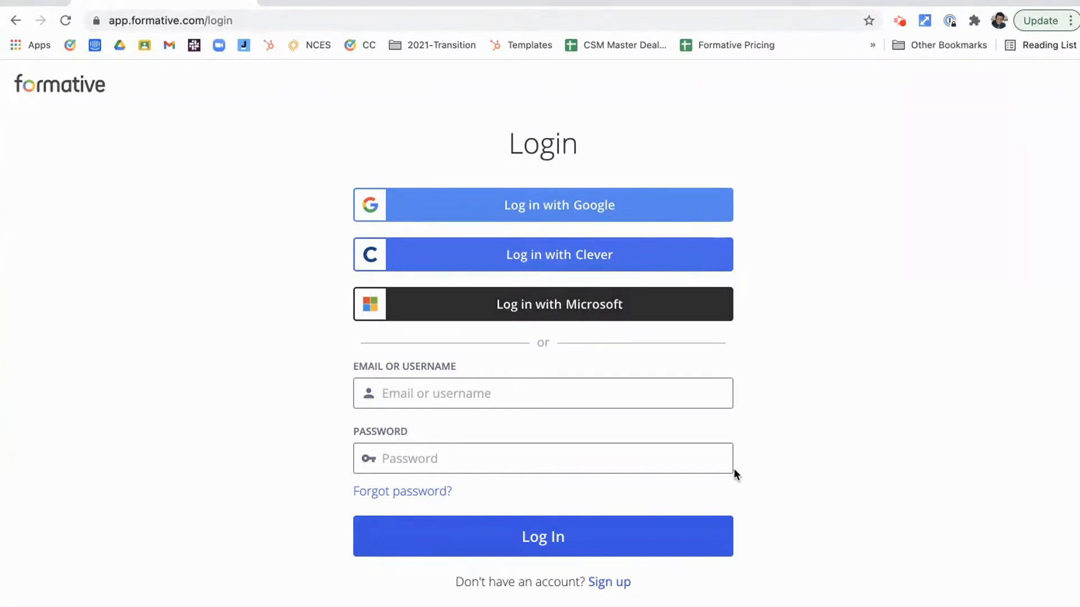
{"action": "type", "text": "shenry"}
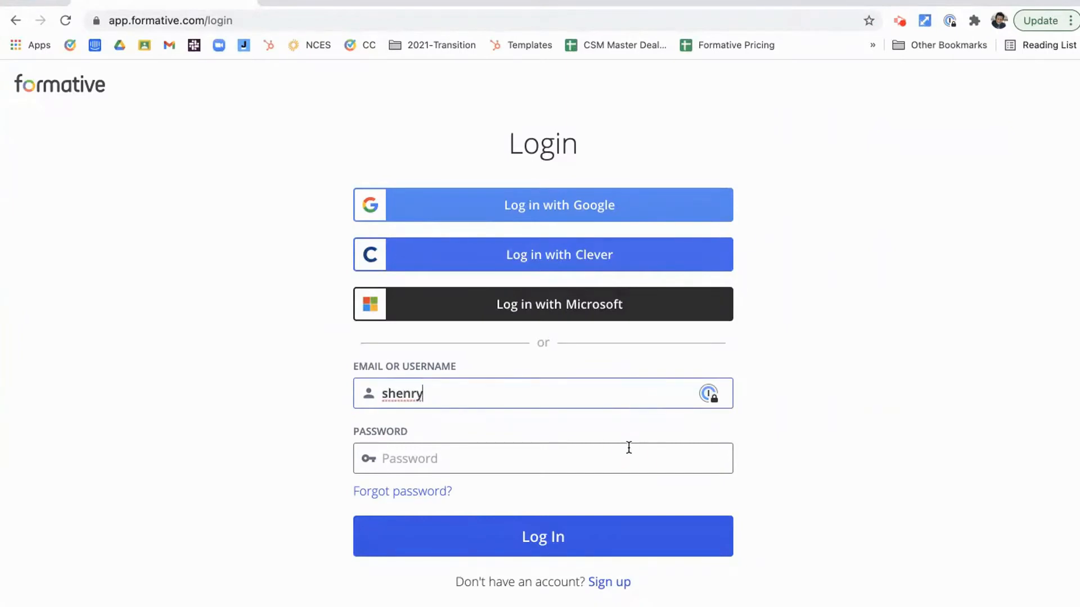
{"action": "type", "text": "•••••"}
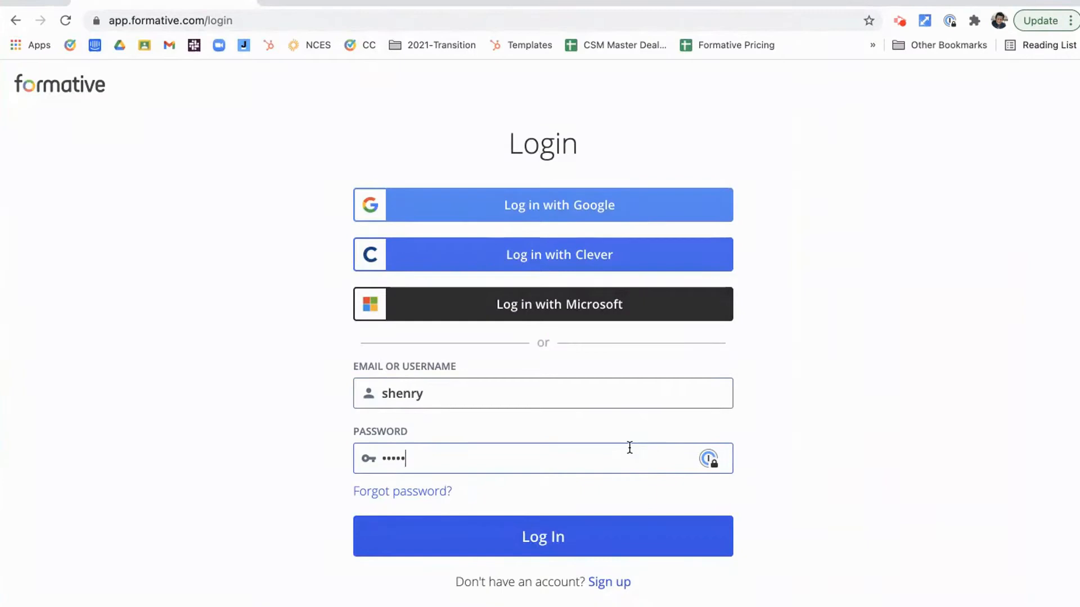
{"action": "left_click", "coordinate": [542, 537]}
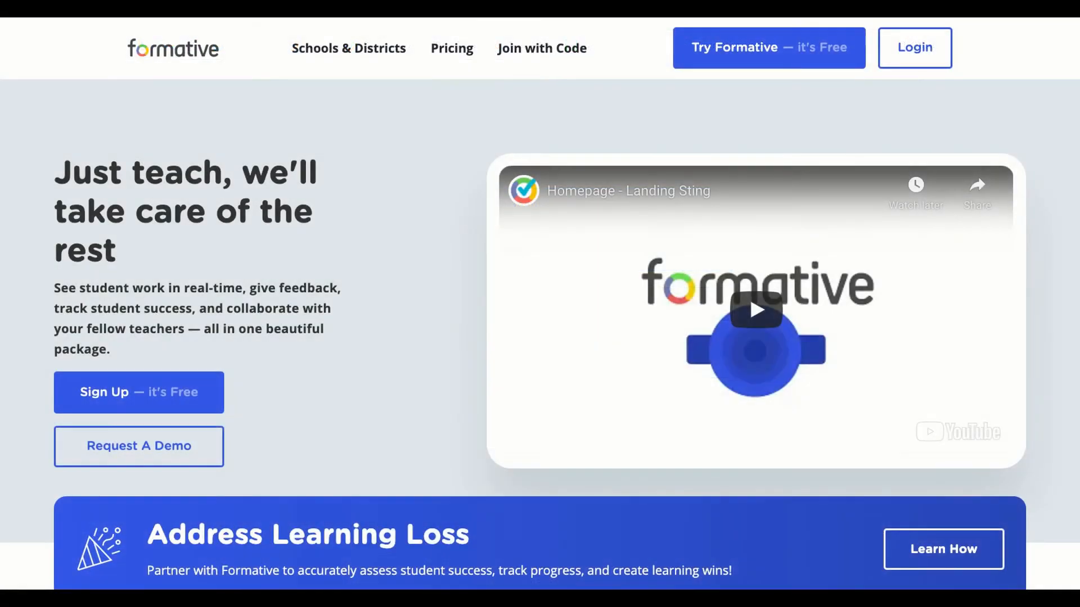
Step: Create a free student account by joining Mrs. W's class with a join code
{"action": "left_click", "coordinate": [773, 47]}
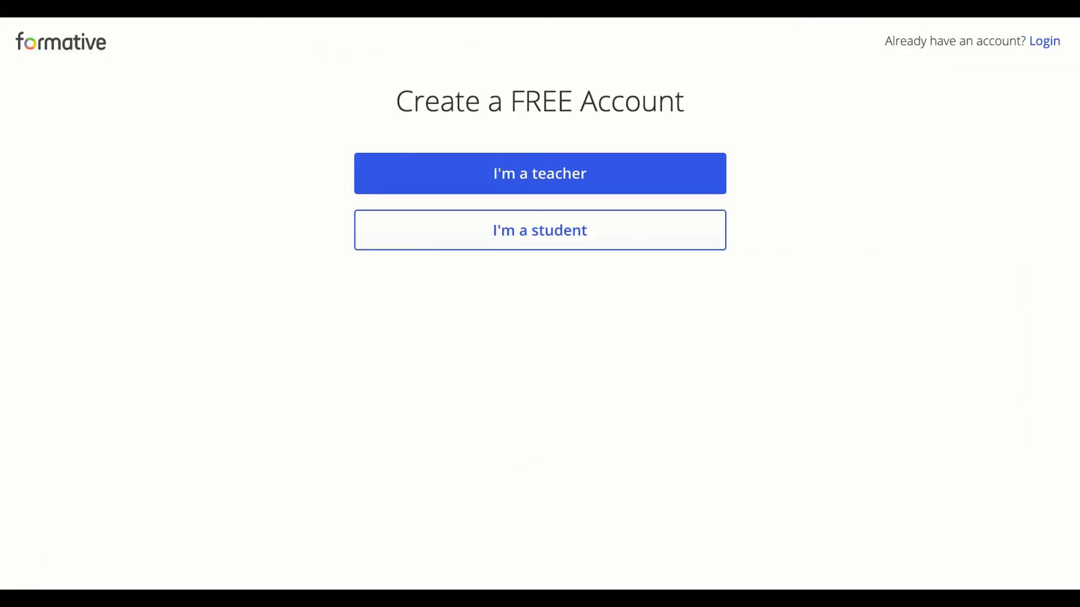
{"action": "left_click", "coordinate": [540, 230]}
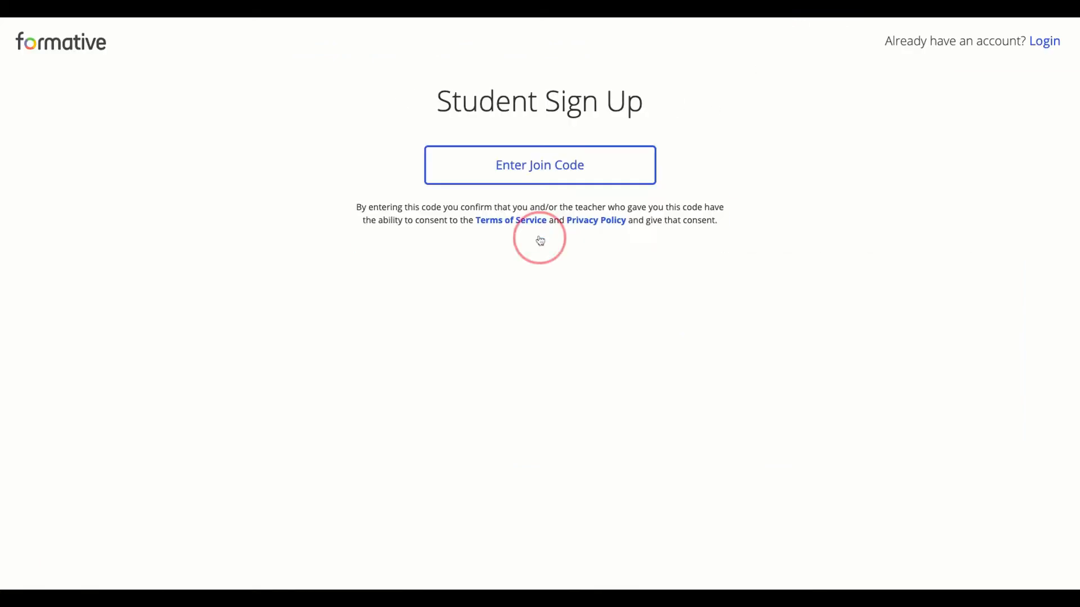
{"action": "left_click", "coordinate": [540, 165]}
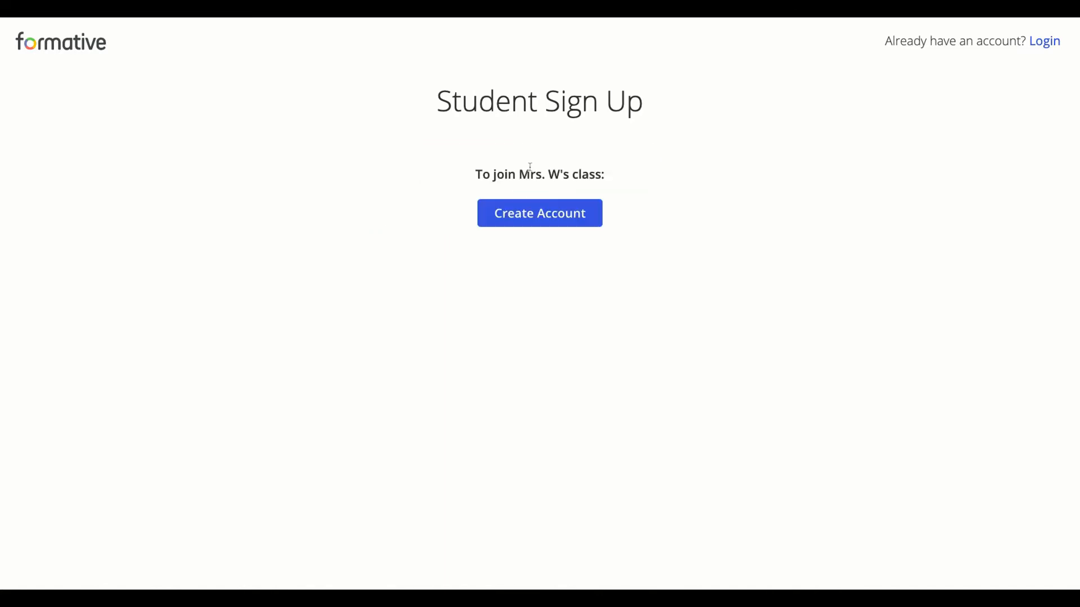
{"action": "left_click", "coordinate": [539, 213]}
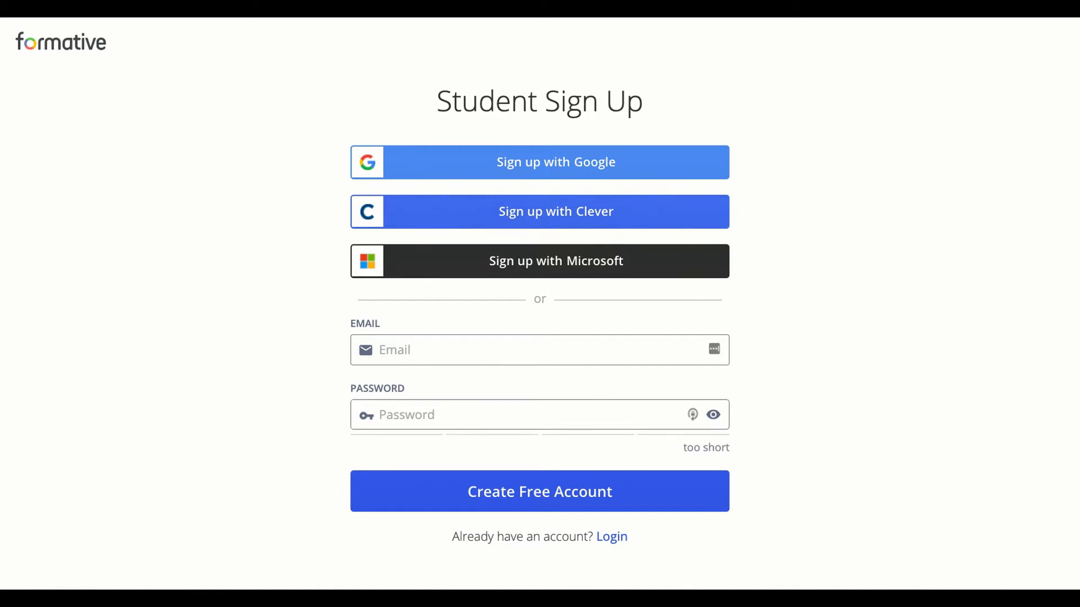
{"action": "mouse_move", "coordinate": [1039, 245]}
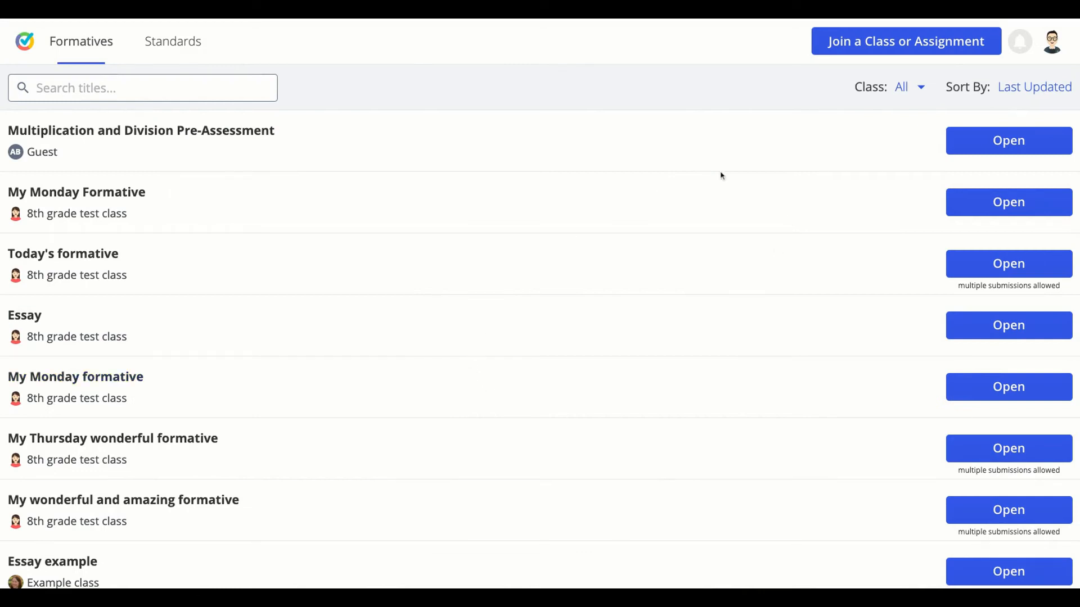
Step: Browse the class filter and assignment list, then open 'Sweet Potatoes or Stuffing?' Thanksgiving Math Practice
{"action": "left_click", "coordinate": [907, 87]}
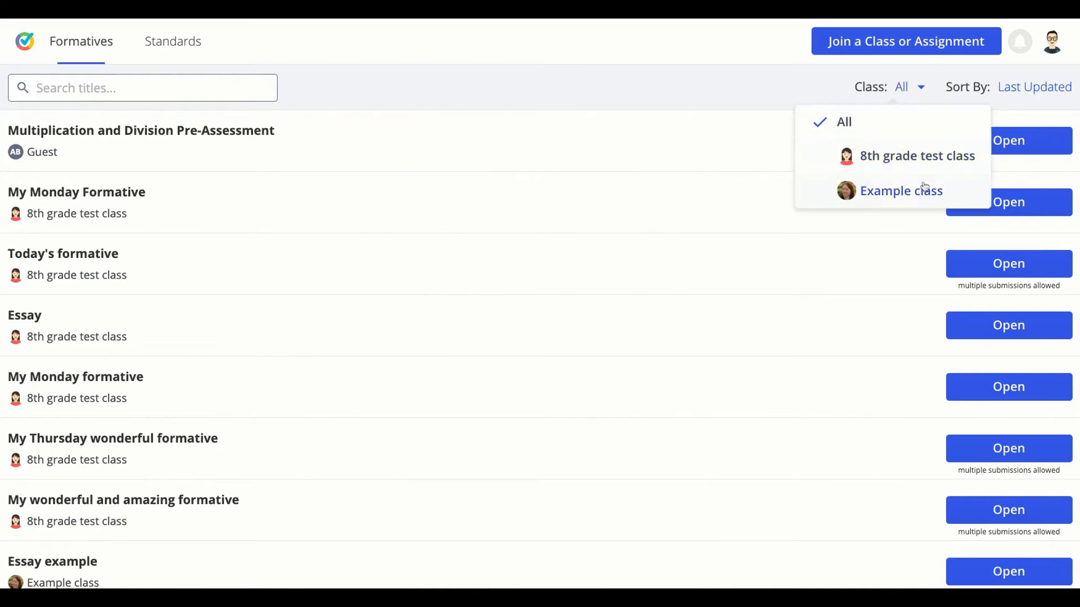
{"action": "left_click", "coordinate": [922, 88]}
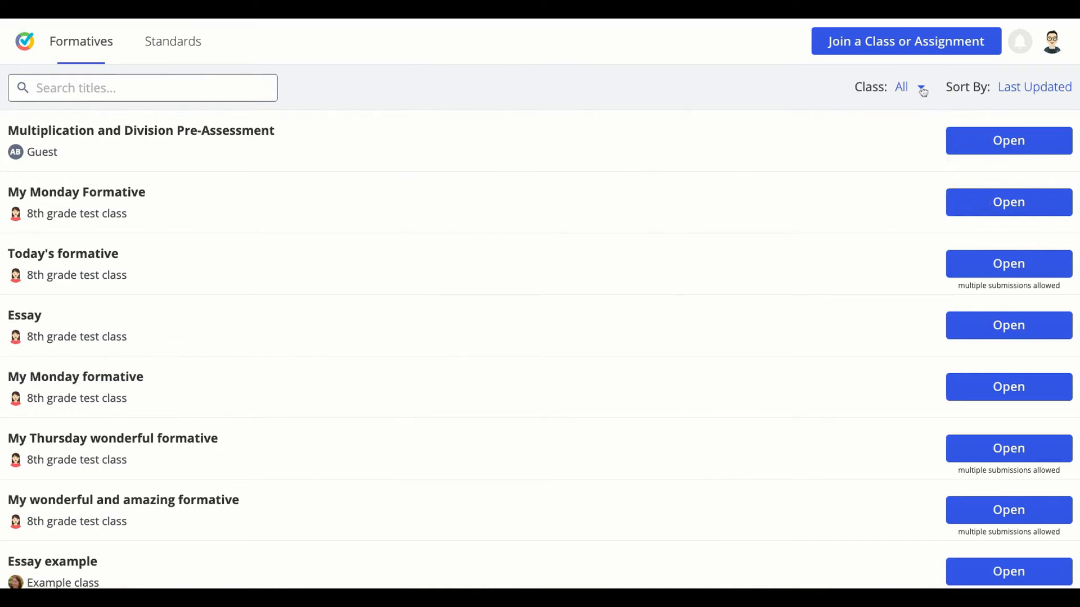
{"action": "left_click", "coordinate": [1034, 86]}
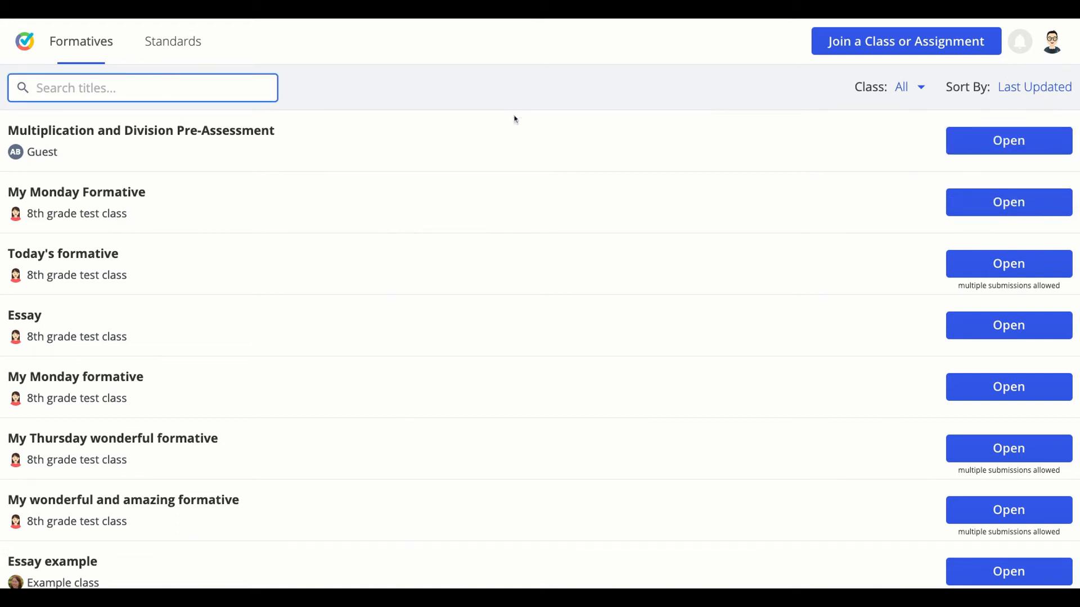
{"action": "scroll", "scroll_direction": "down", "scroll_amount": 3}
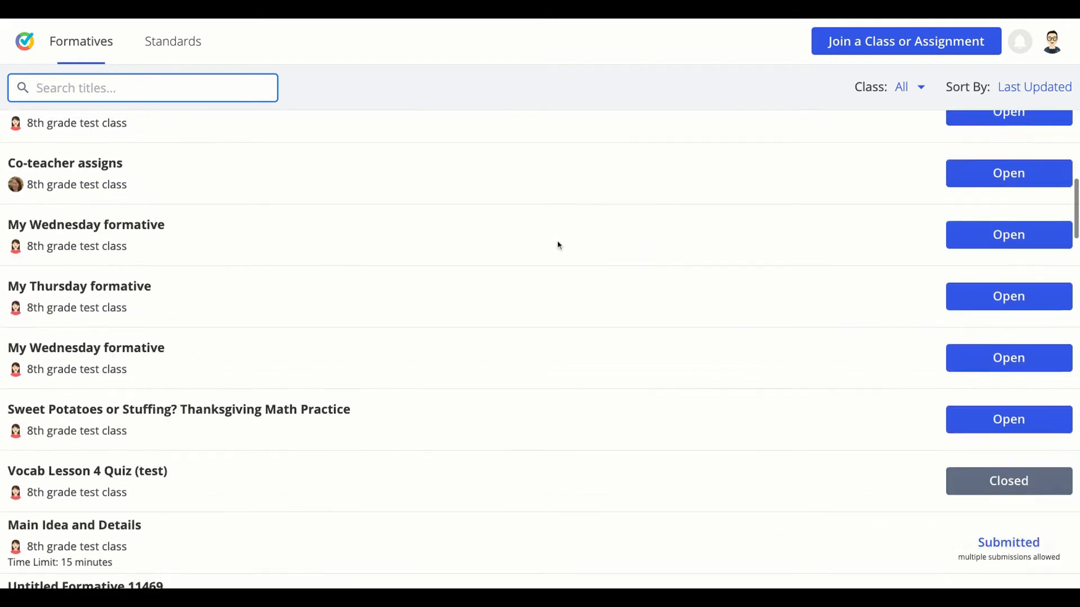
{"action": "scroll", "scroll_direction": "down", "scroll_amount": 3}
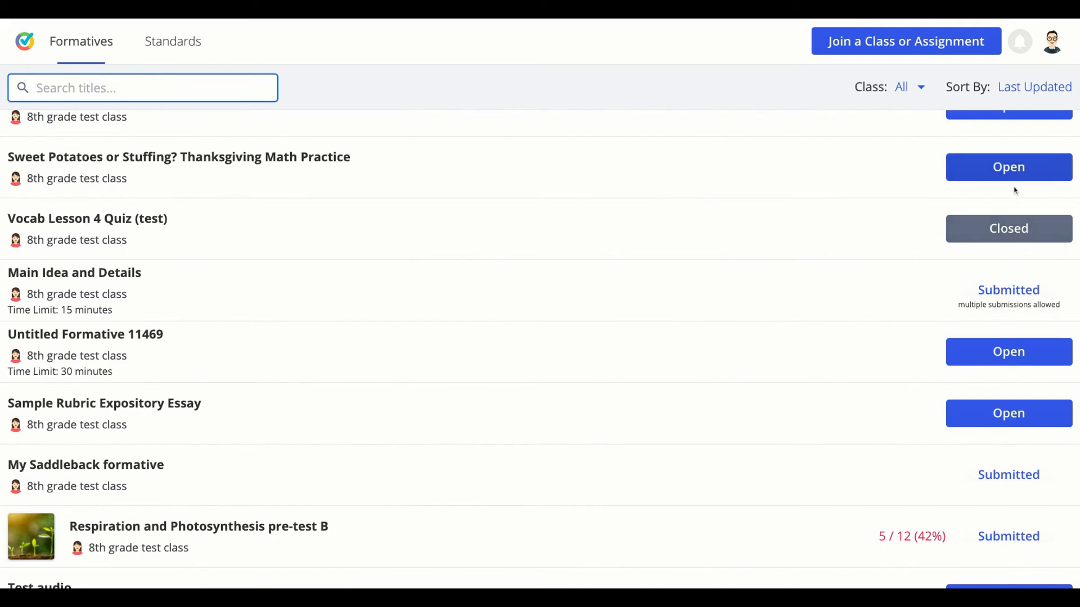
{"action": "left_click", "coordinate": [1009, 167]}
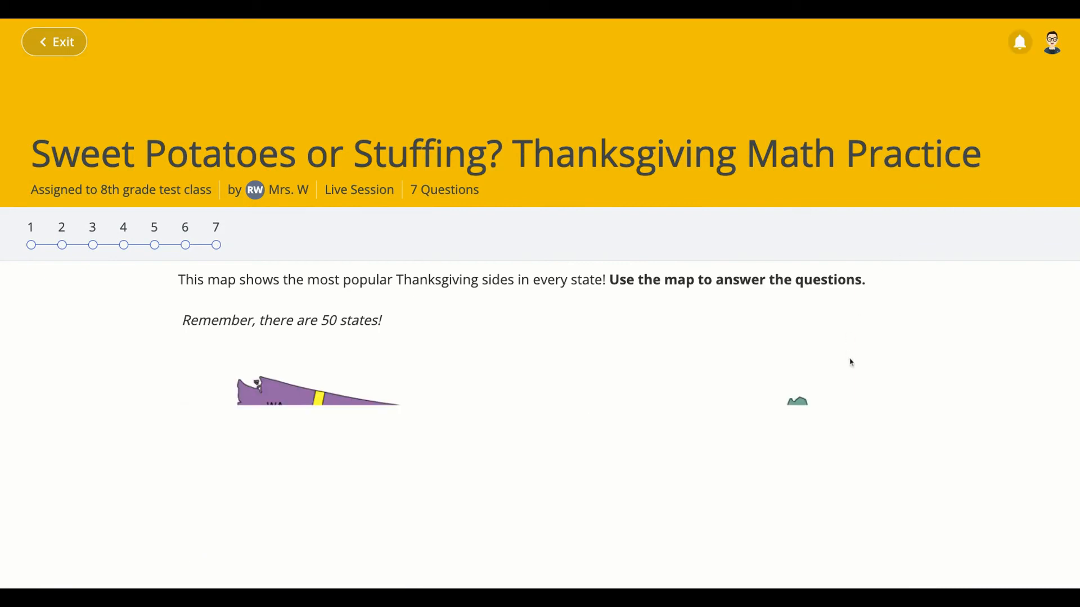
Step: Submit responses to all seven Thanksgiving Math Practice questions and confirm the submission
{"action": "scroll", "scroll_direction": "down", "scroll_amount": 3}
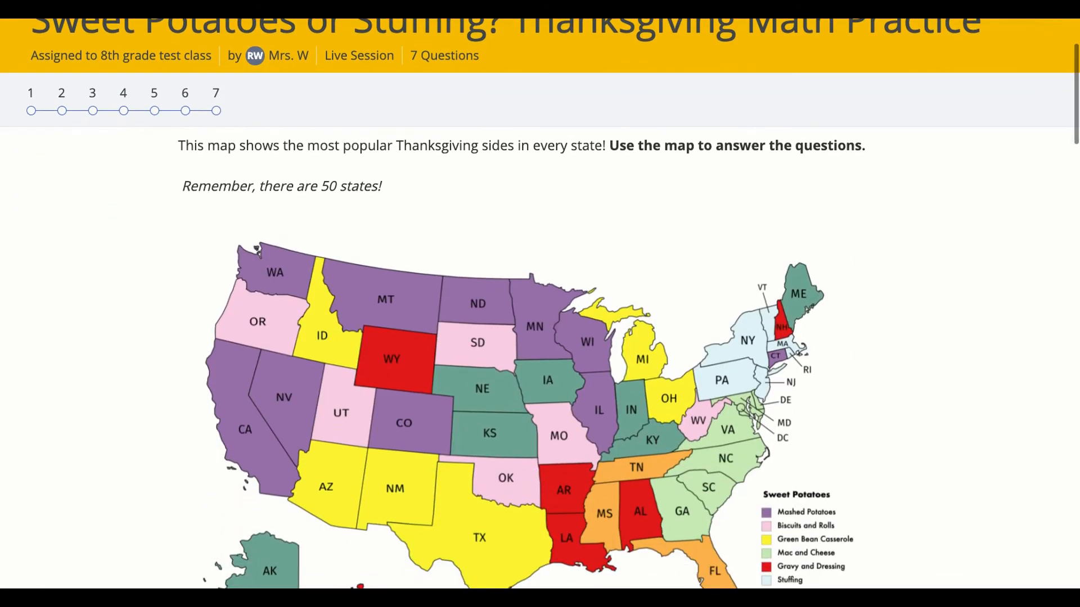
{"action": "scroll", "scroll_direction": "down", "scroll_amount": 3}
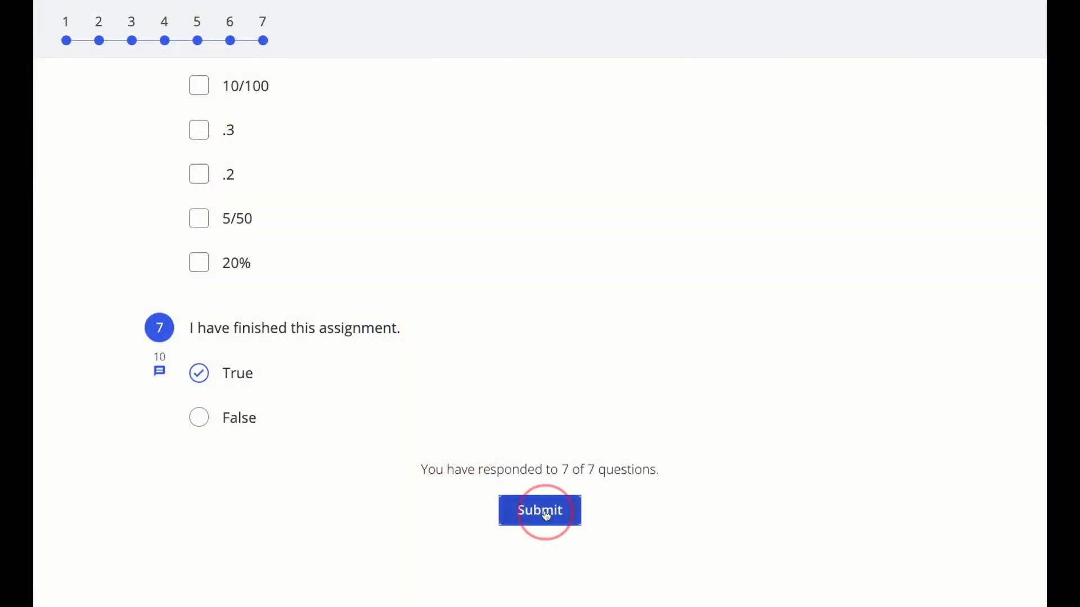
{"action": "left_click", "coordinate": [540, 511]}
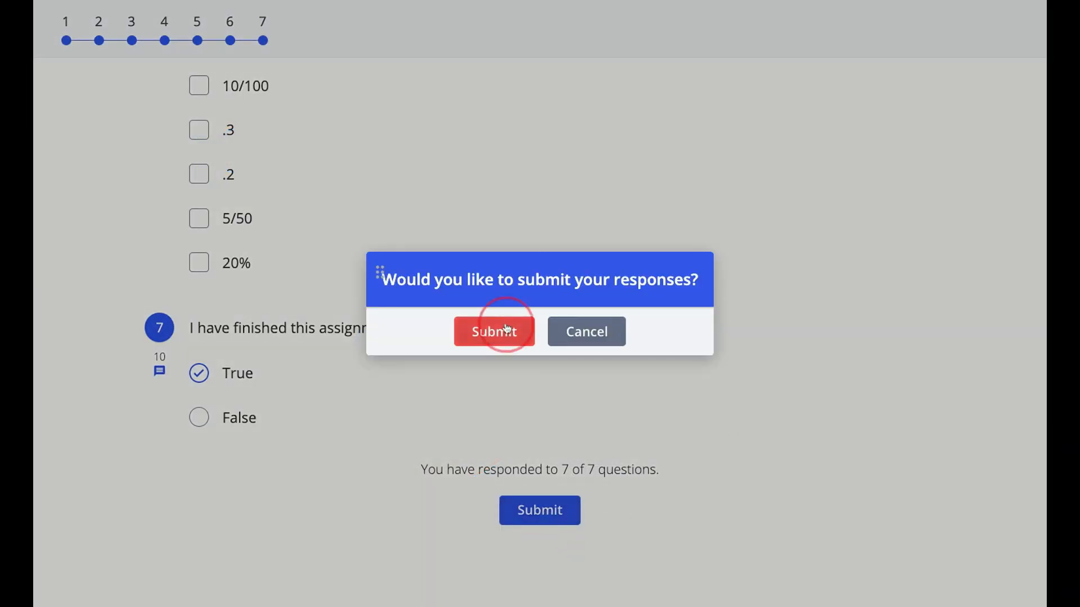
{"action": "left_click", "coordinate": [494, 331]}
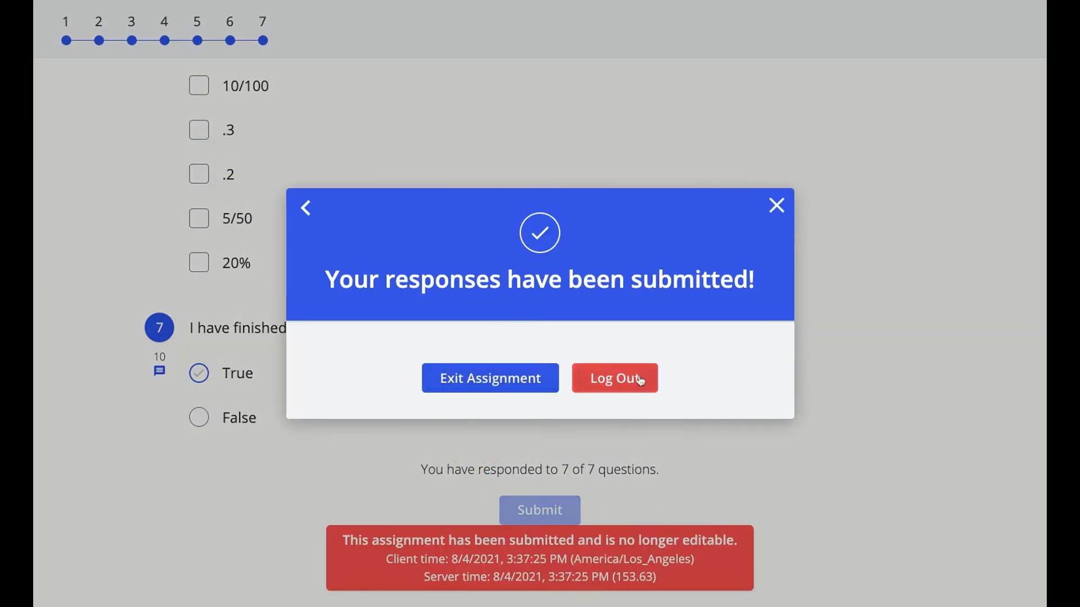
{"action": "mouse_move", "coordinate": [490, 389]}
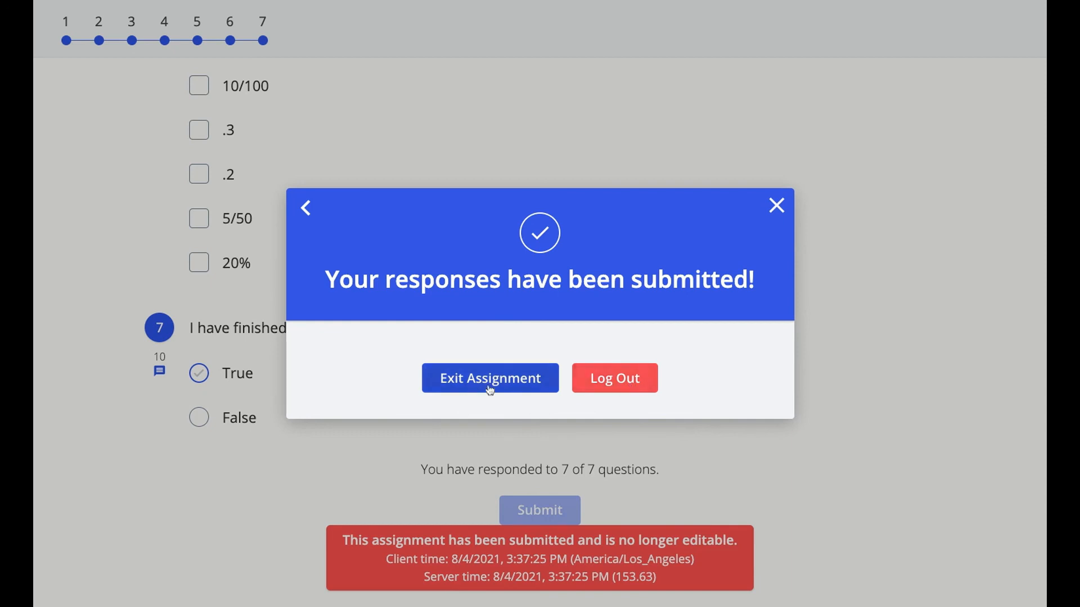
Step: Exit the submitted assignment and log out from the avatar menu
{"action": "left_click", "coordinate": [490, 378]}
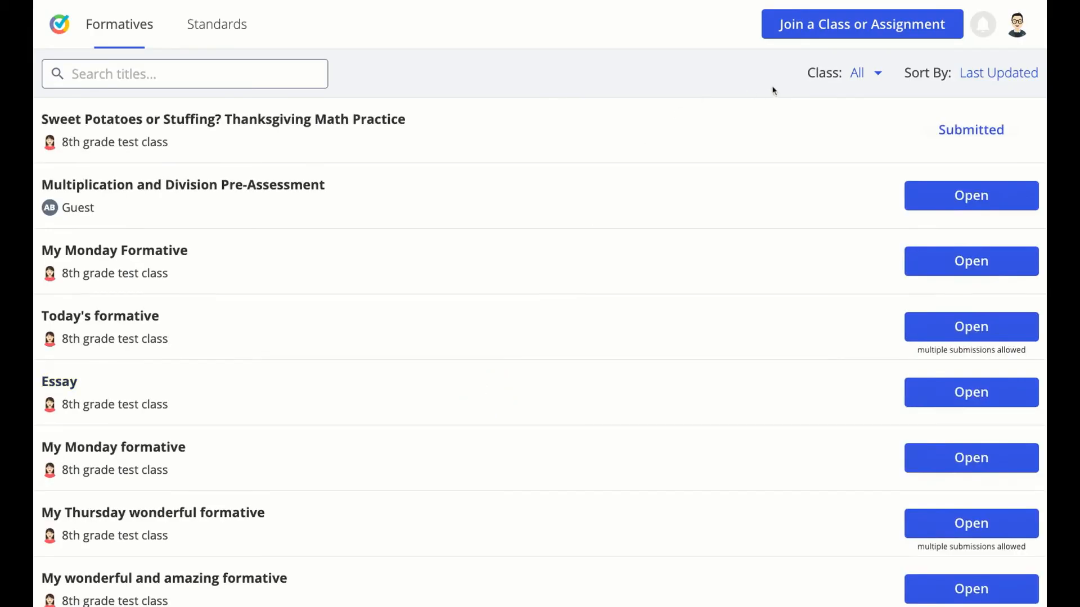
{"action": "left_click", "coordinate": [1021, 20]}
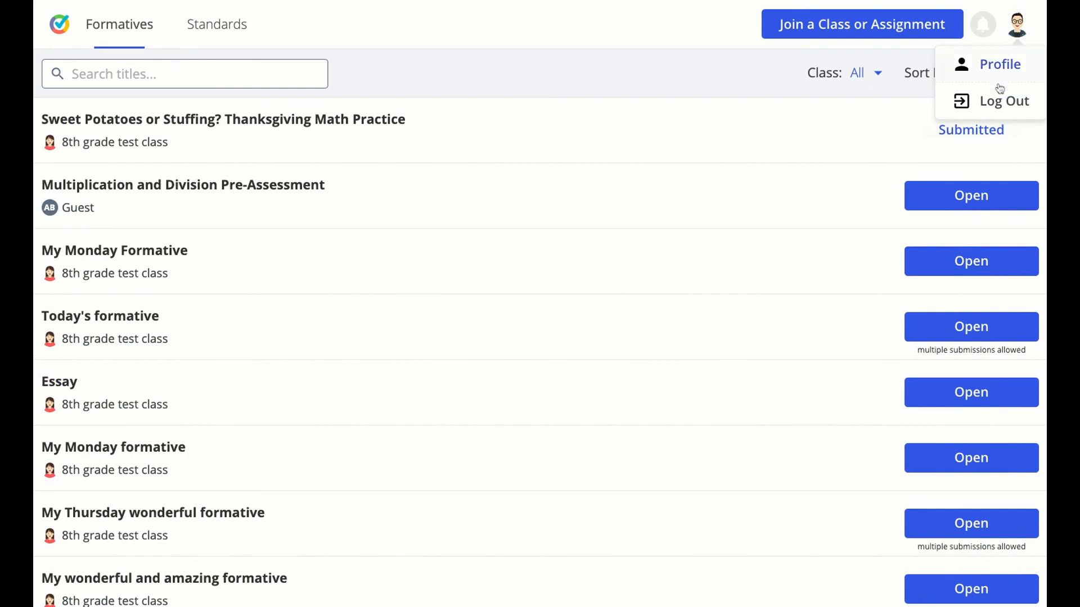
{"action": "left_click", "coordinate": [1005, 100]}
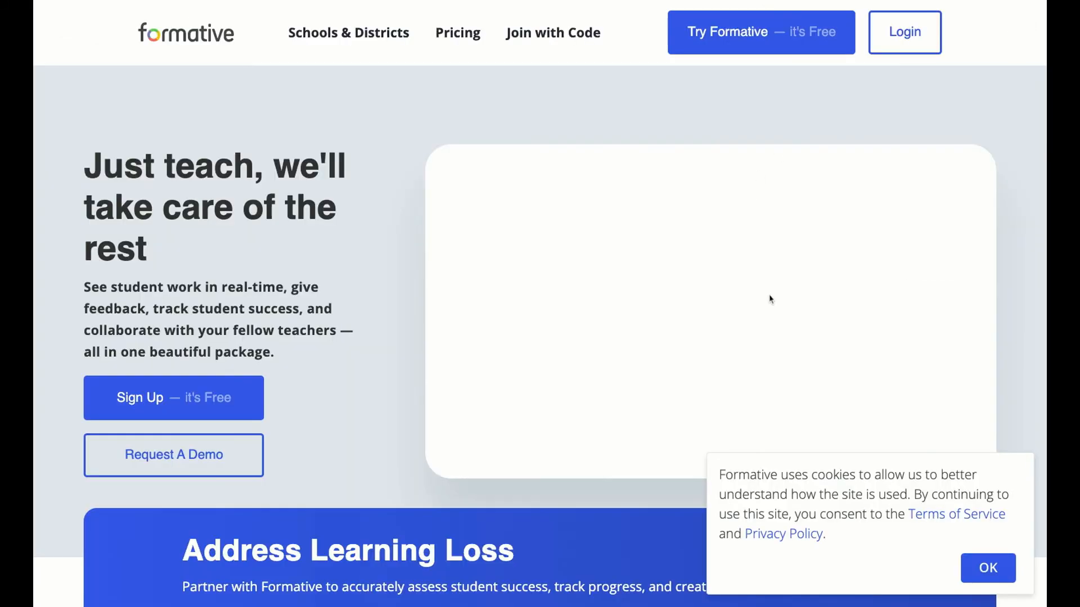